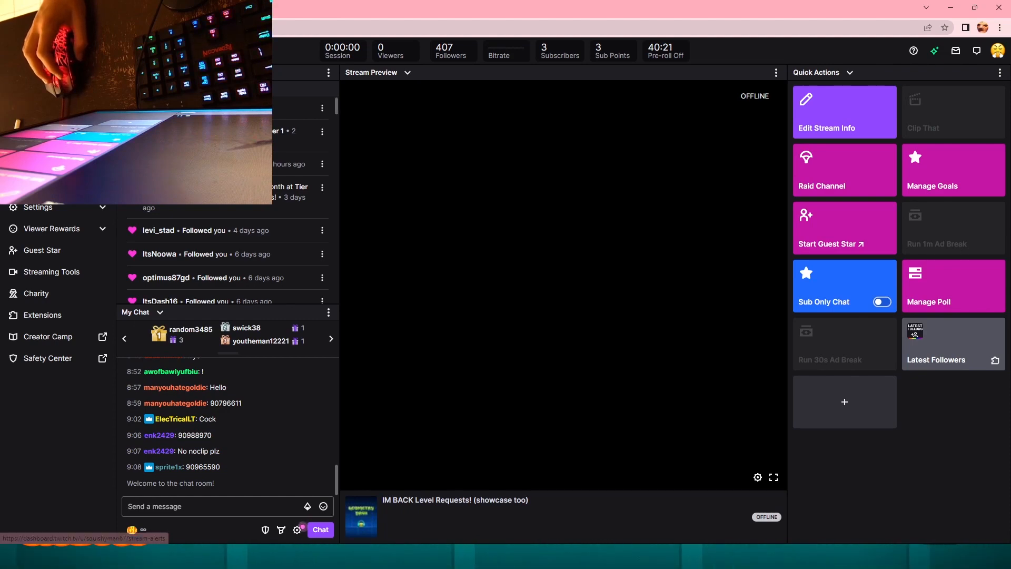
mouse_move(452, 55)
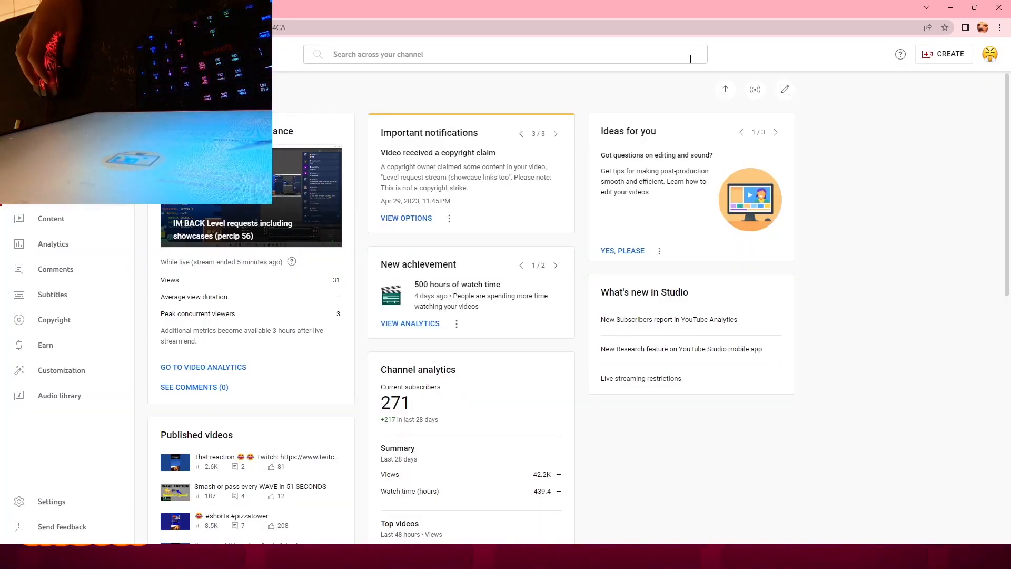
Step: Scroll the dashboard to the Channel analytics card: 271 subscribers and 42.2K views in 28 days
scroll(down, 3)
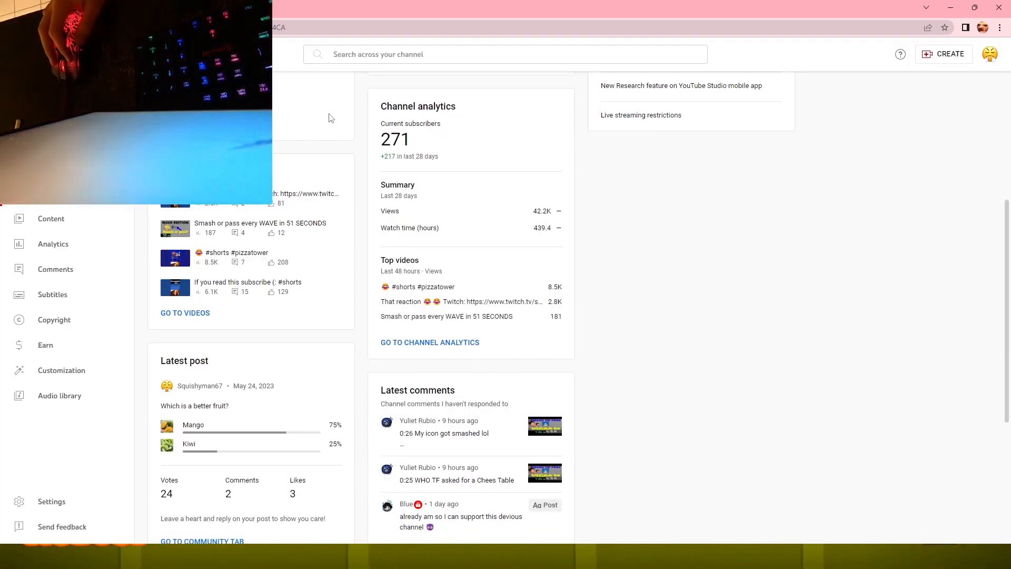
scroll(up, 3)
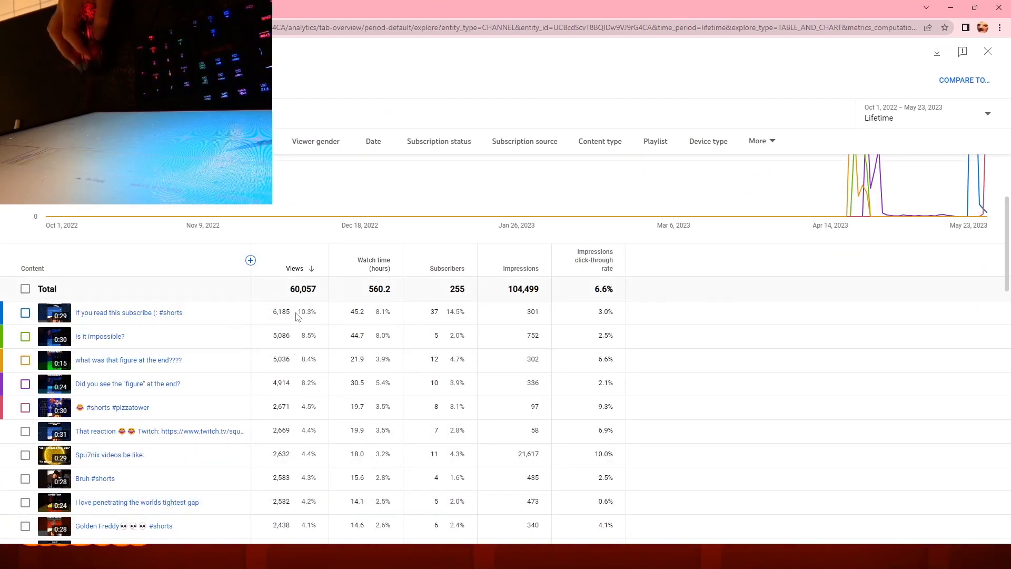
Step: Scroll the lifetime content table, totalling 60,057 views and 255 subscribers gained
scroll(down, 3)
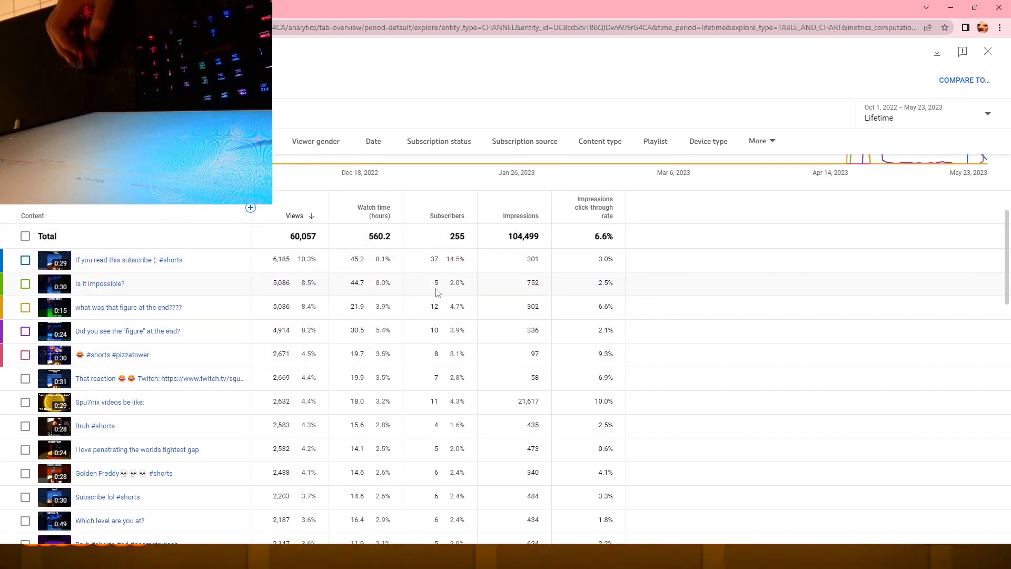
scroll(down, 3)
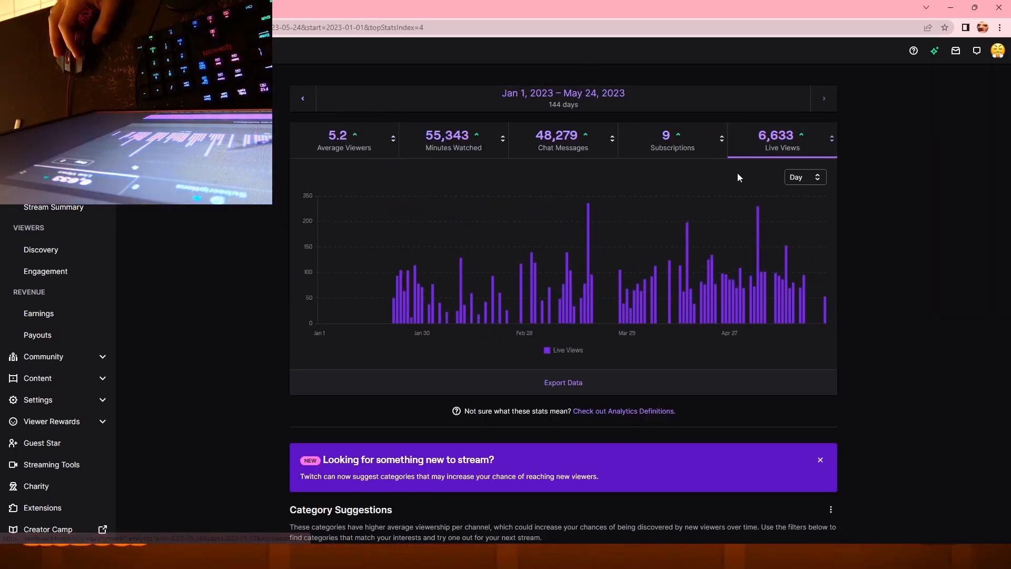
mouse_move(587, 235)
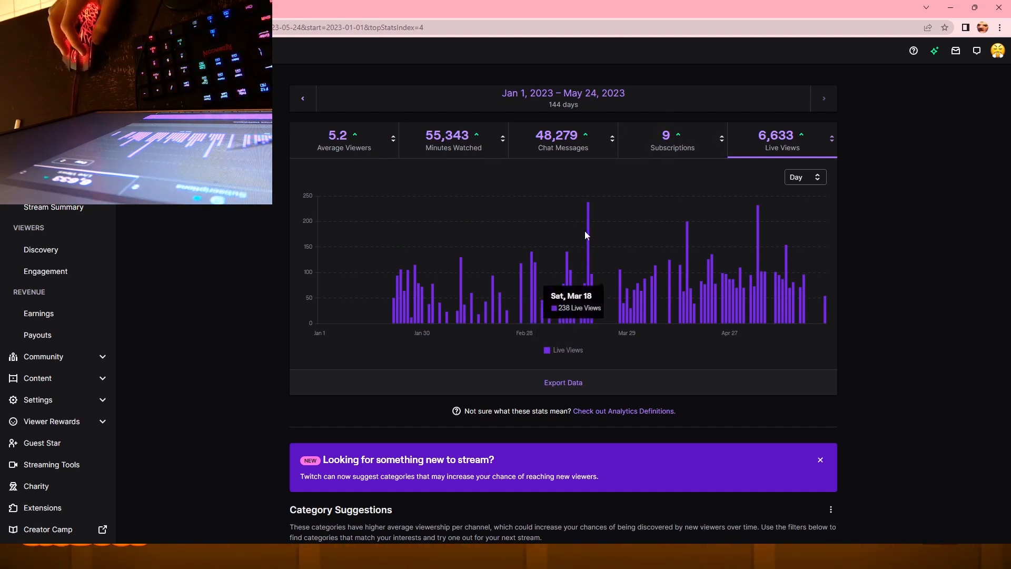
Step: Select the Live Views metric for Jan 1 – May 24, 2023, totalling 6,633 live views
click(672, 140)
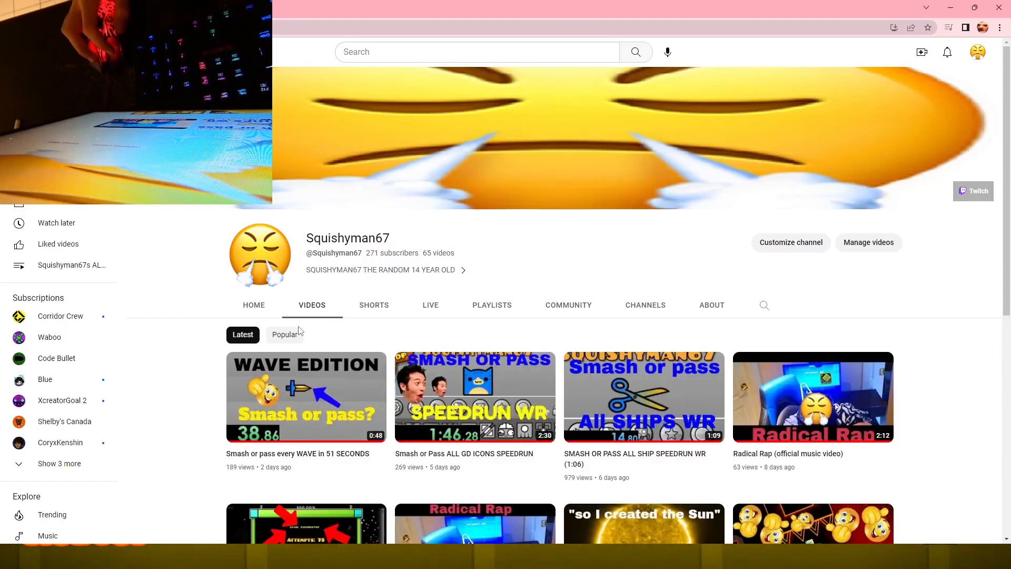
Step: Sort videos by Popular, browse Shorts, then Live streams like 'Level Requests! (mega stream)'
click(284, 334)
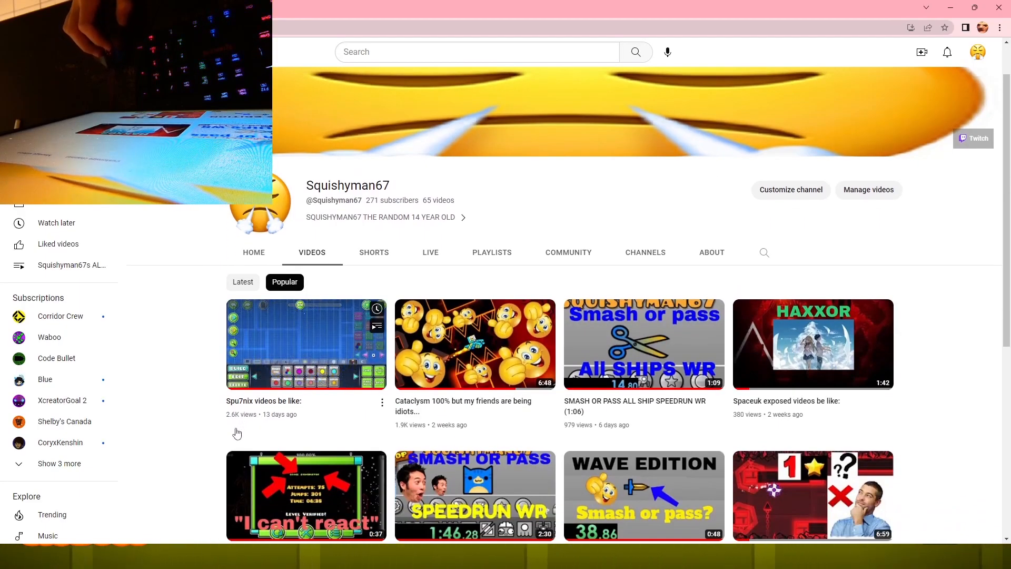
click(374, 252)
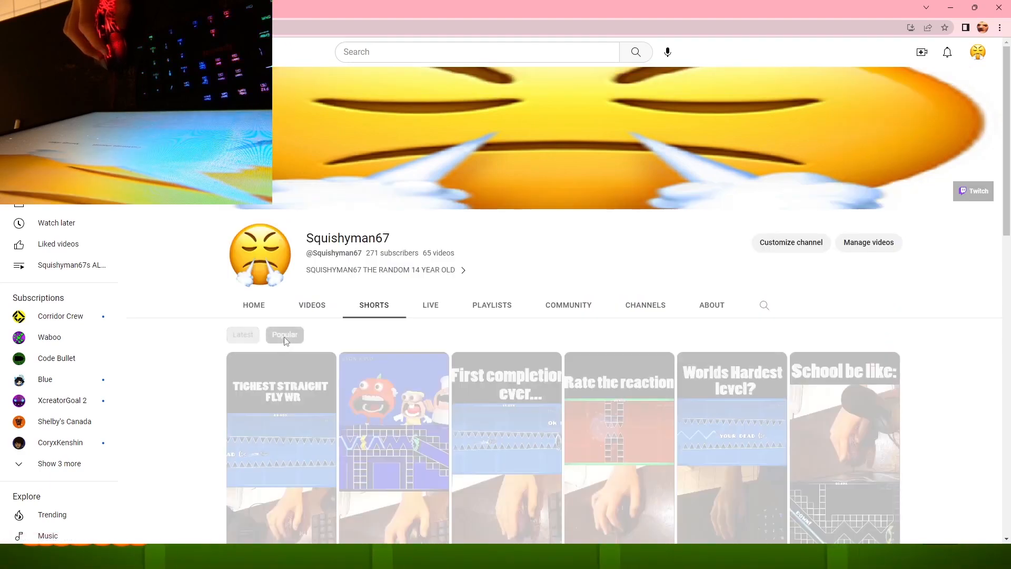
scroll(down, 3)
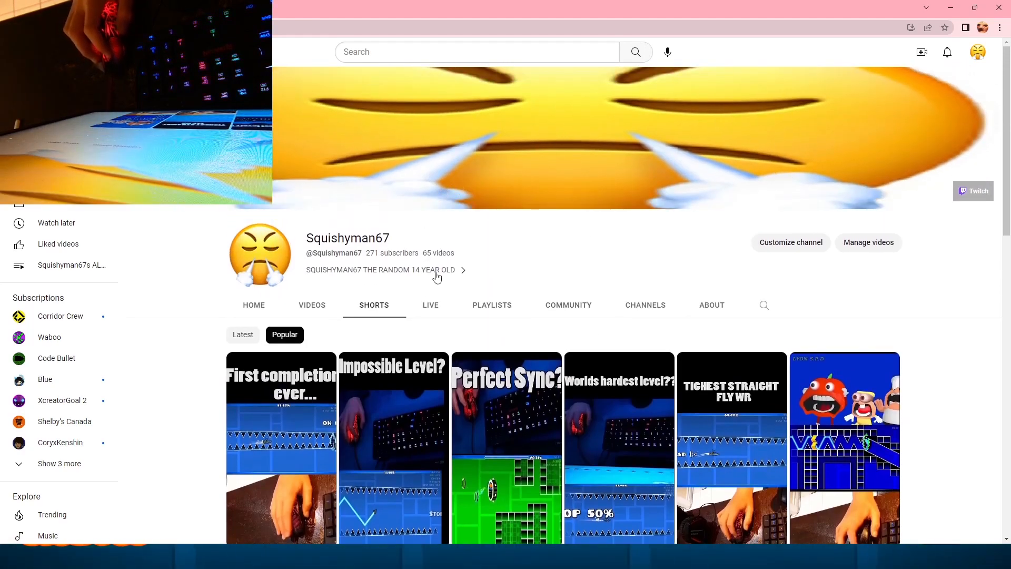
click(430, 305)
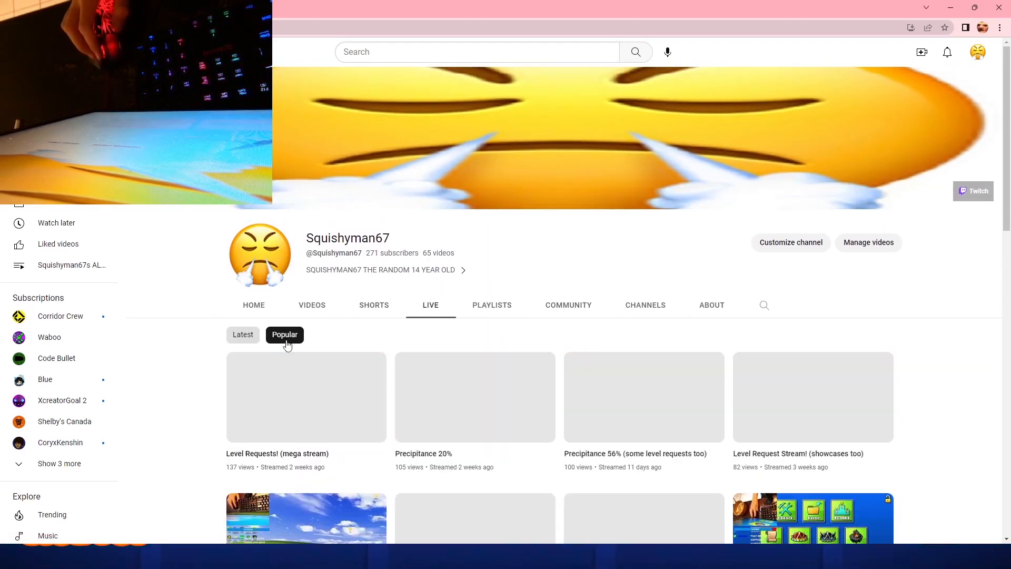